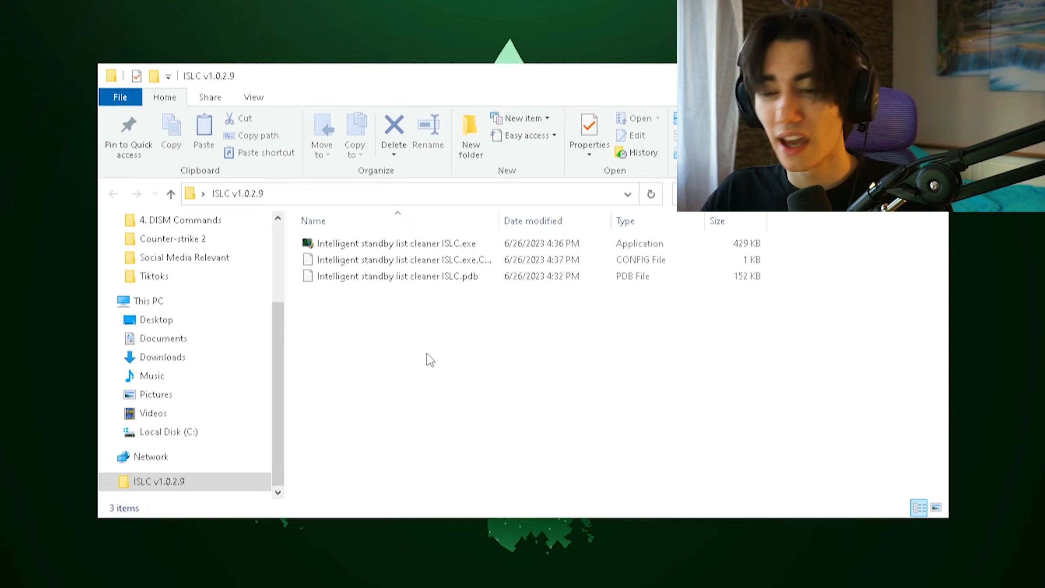
# Step: Launch Intelligent standby list cleaner ISLC.exe from the extracted v1.0.2.9 folder
pyautogui.click(394, 243)
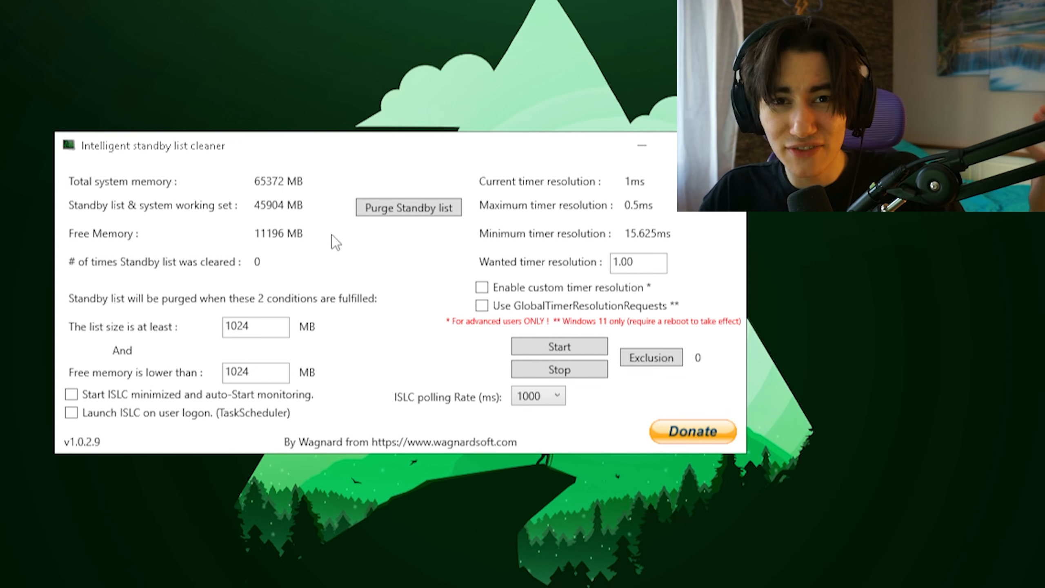
pyautogui.click(255, 326)
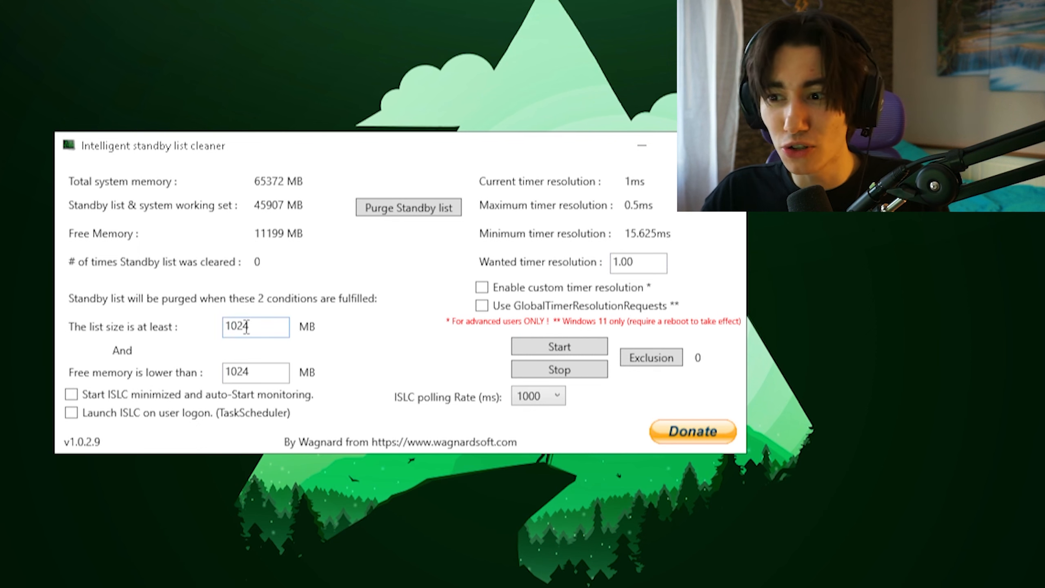
# Step: Purge the standby list, dropping standby memory from about 45900 MB to under 1000 MB
pyautogui.click(409, 207)
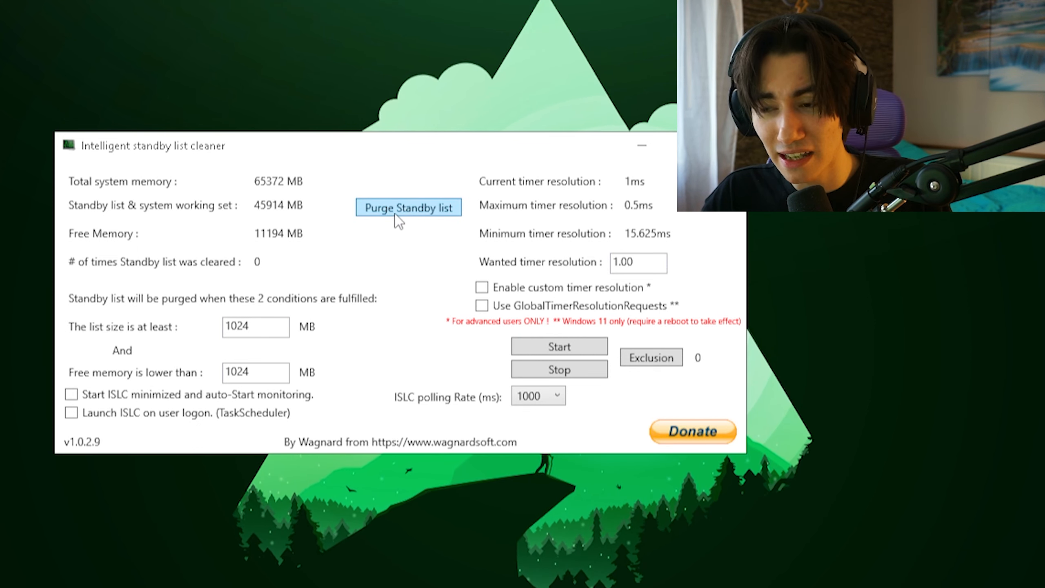
pyautogui.click(407, 207)
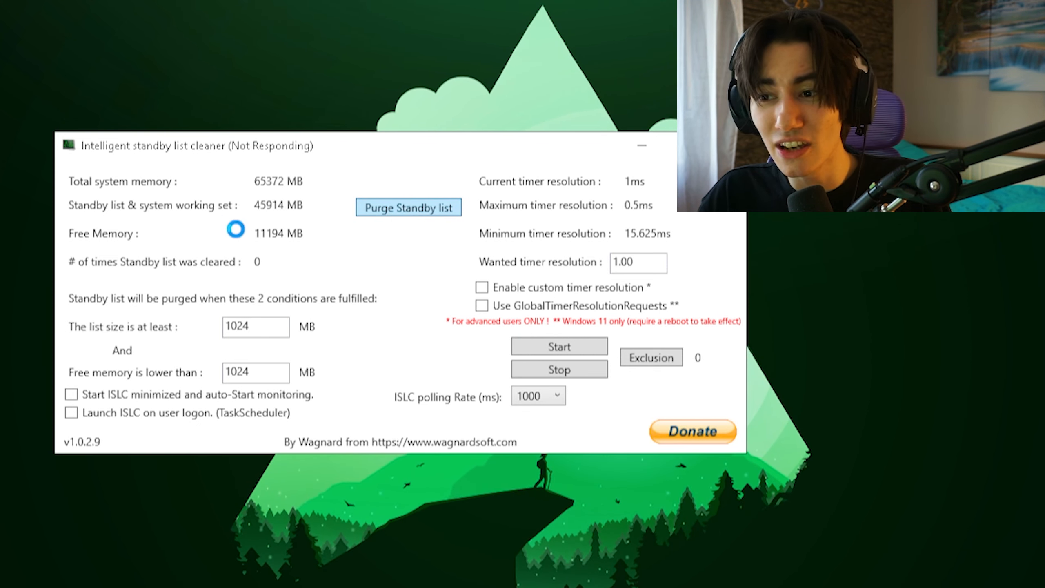
pyautogui.click(408, 208)
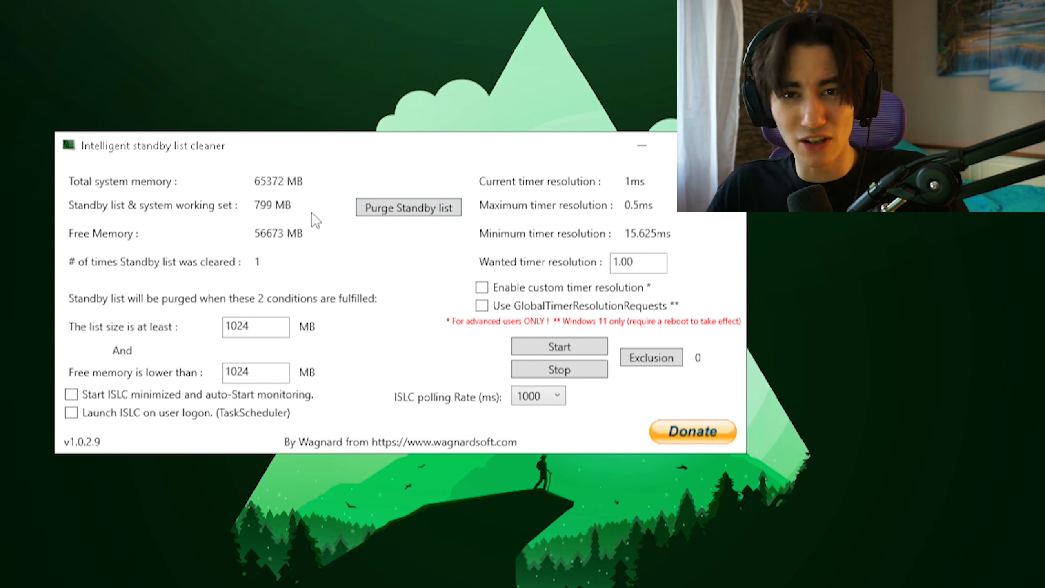
pyautogui.click(409, 207)
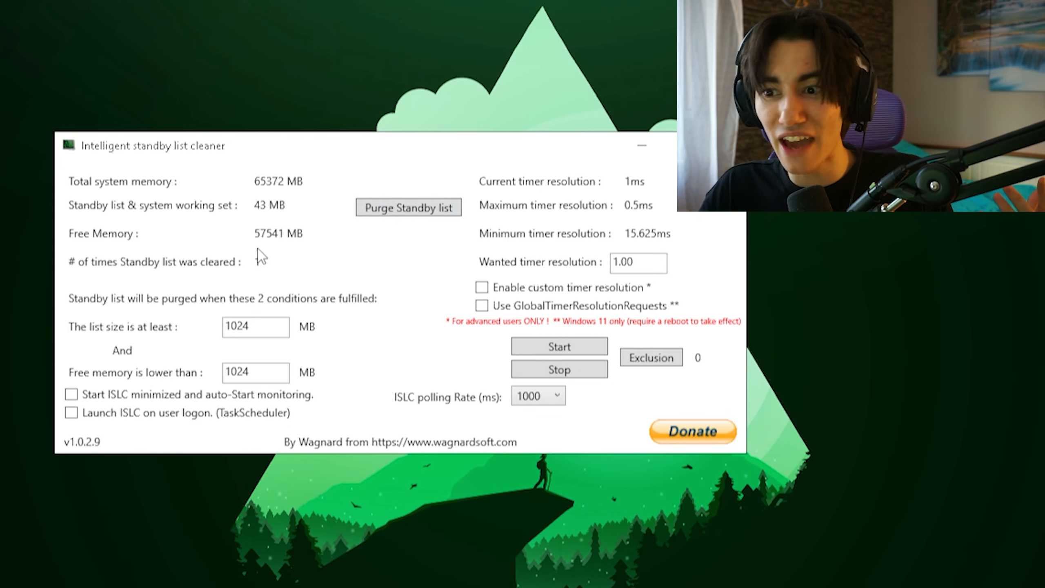
pyautogui.click(408, 208)
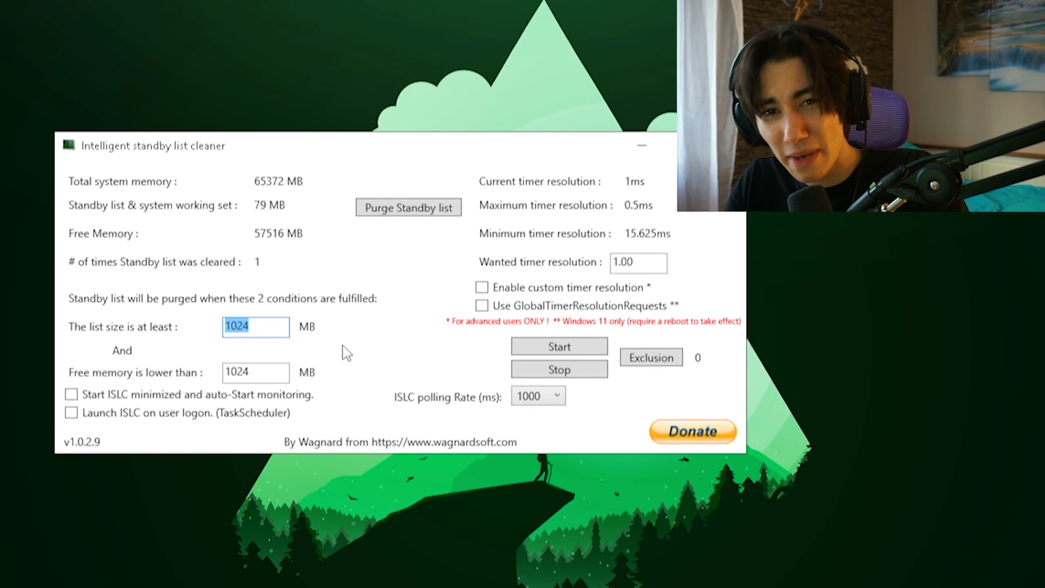
# Step: Set the list size to 2000 MB and enable start-minimized monitoring and launch at user logon
pyautogui.write('2000')
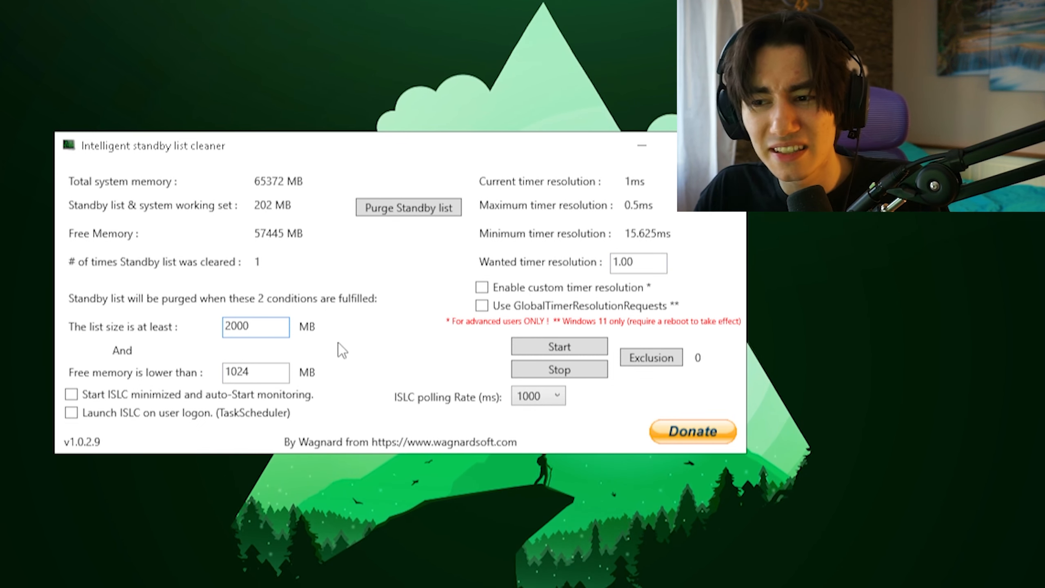
pyautogui.click(255, 326)
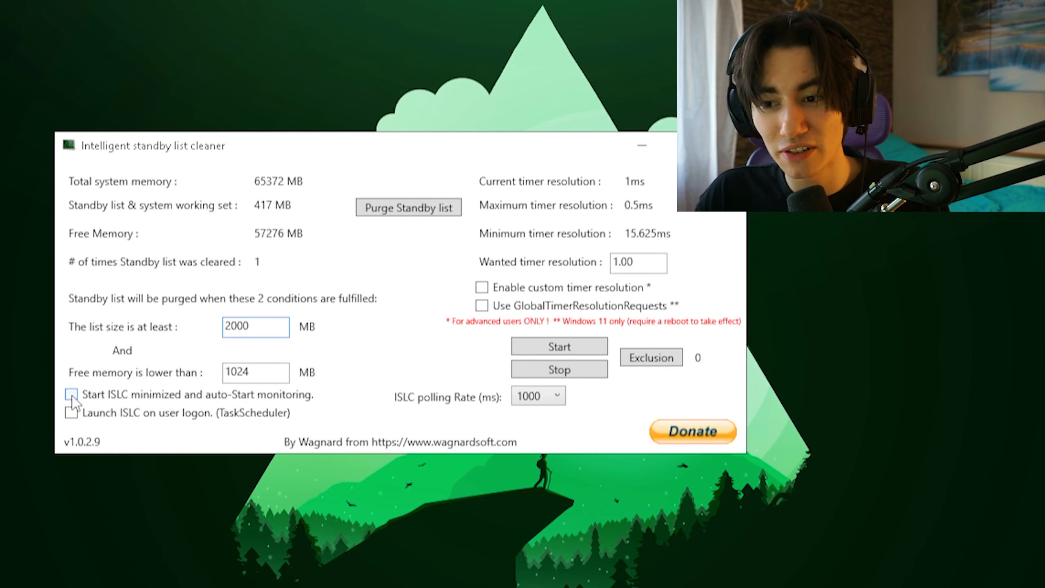
pyautogui.click(72, 395)
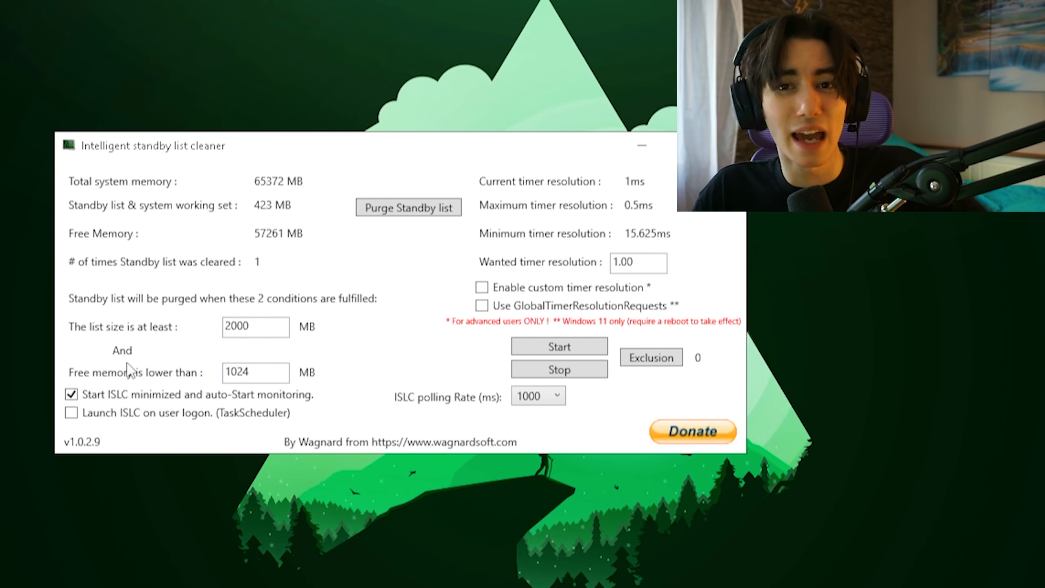
pyautogui.click(71, 413)
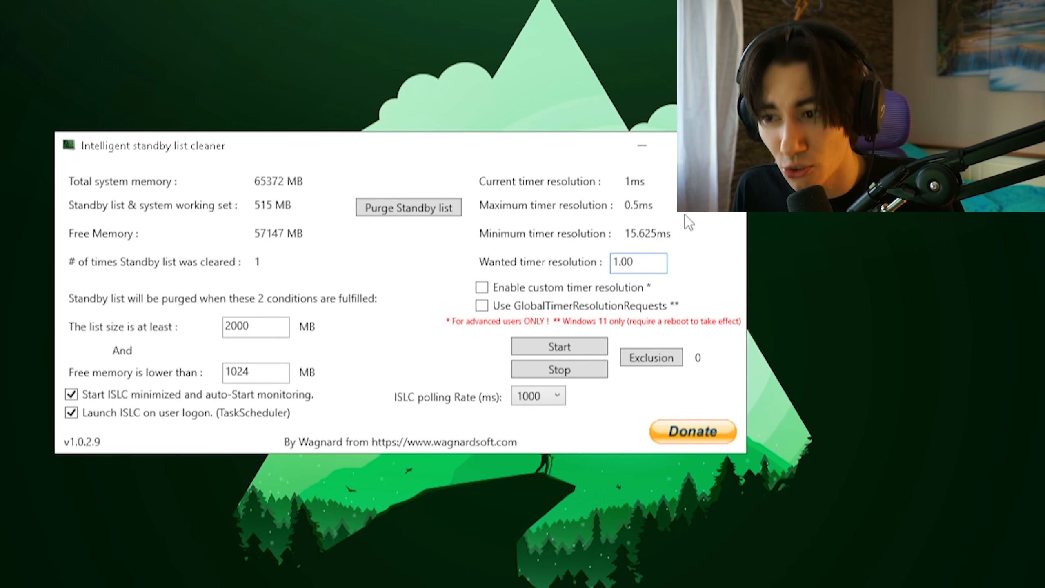
# Step: Enable a wanted timer resolution of 0.50 and start ISLC monitoring
pyautogui.click(637, 262)
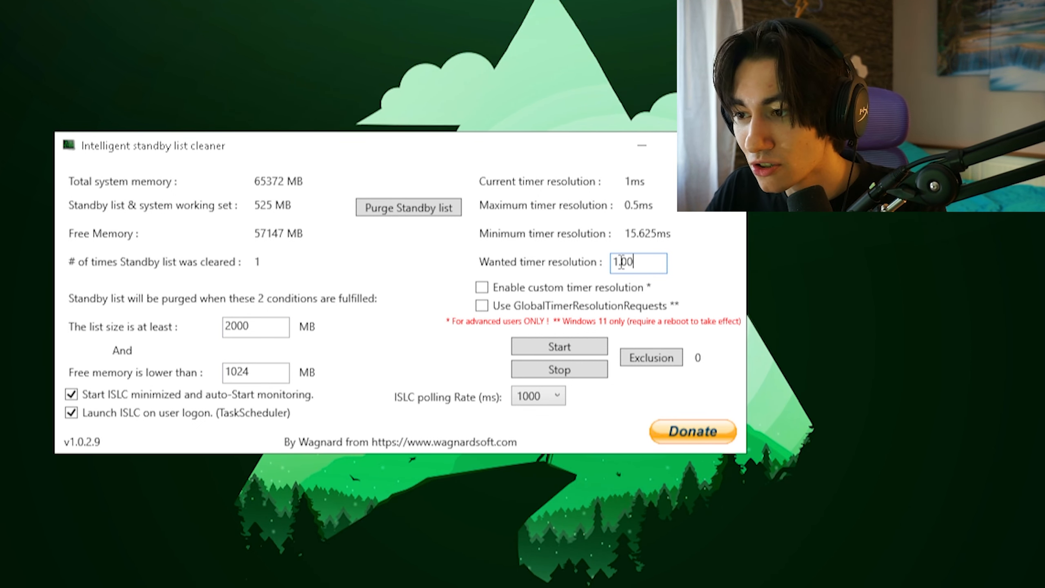
pyautogui.write('0.00')
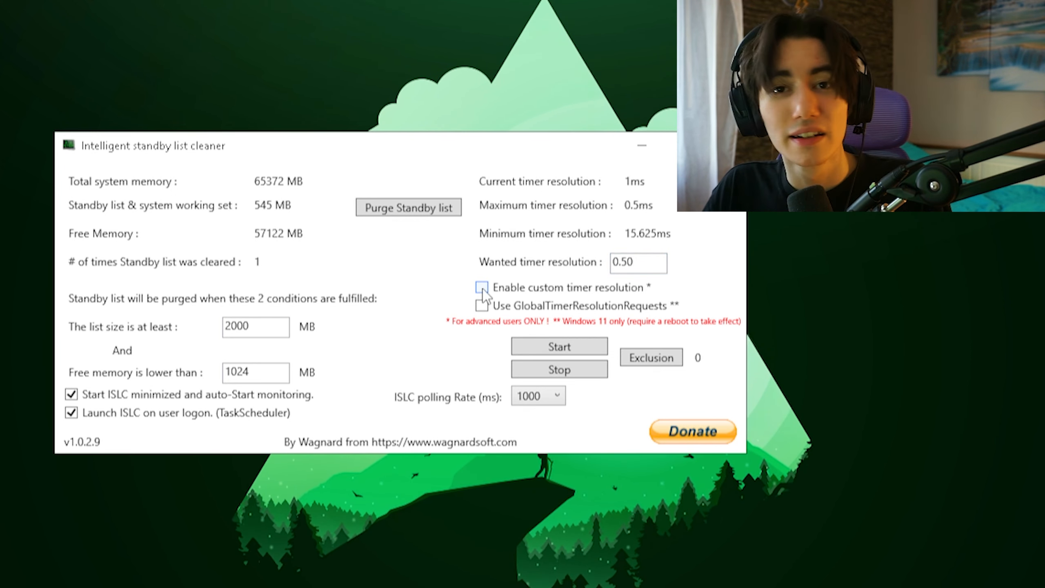
pyautogui.click(481, 287)
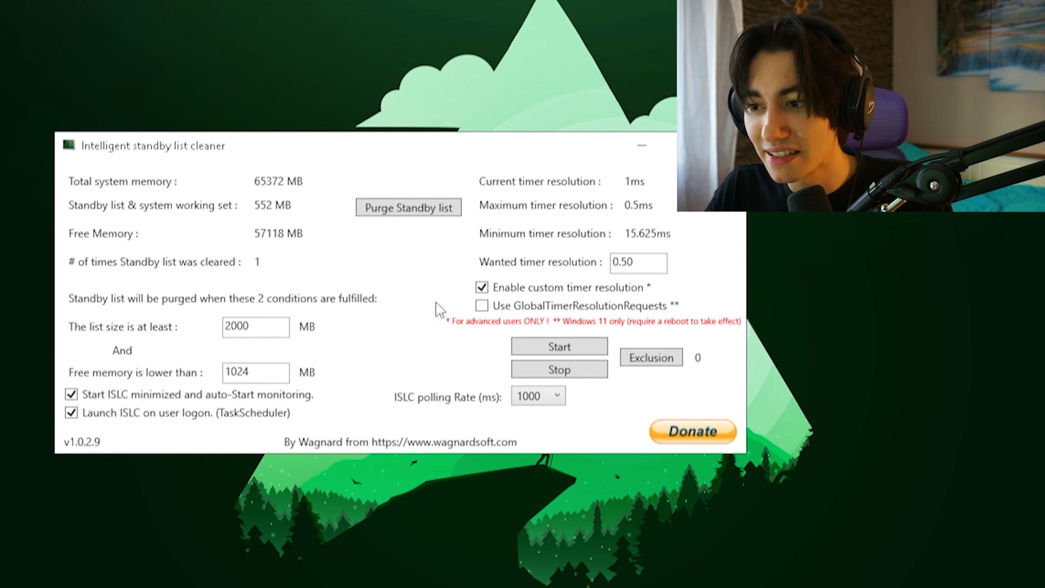
pyautogui.click(559, 346)
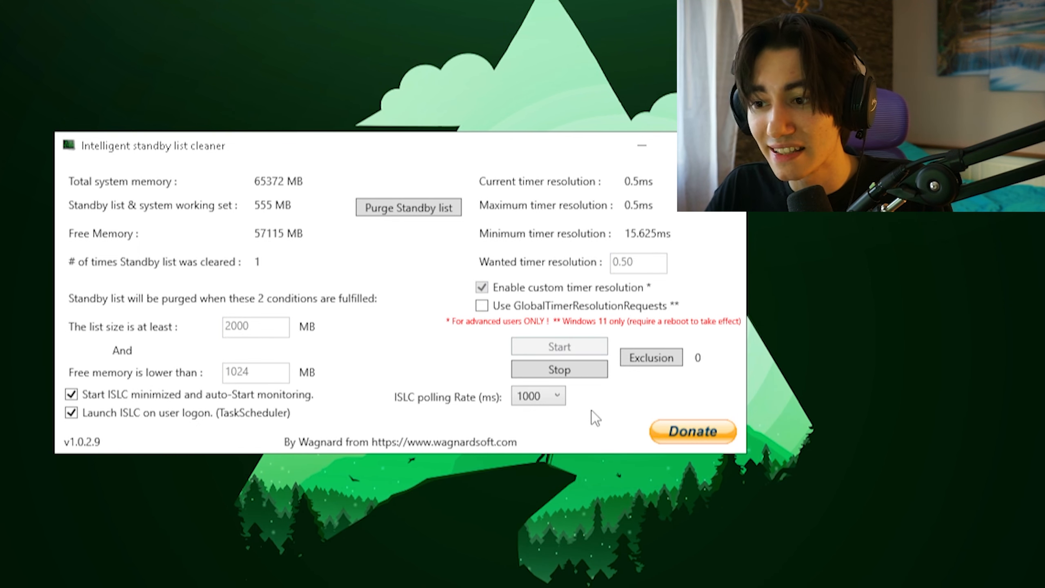